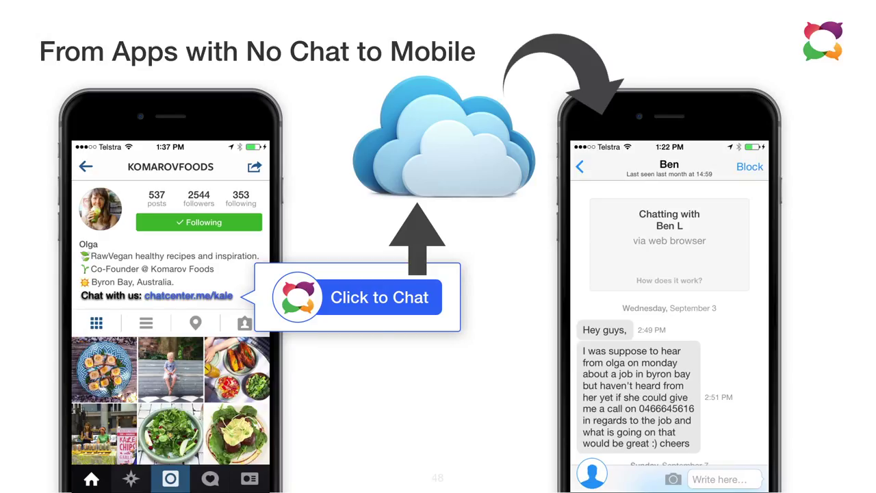
- Advance the slideshow past the Mobile to Mobile chat slide to 'Familiar UI - iOS'
{"action": "key", "text": "Right"}
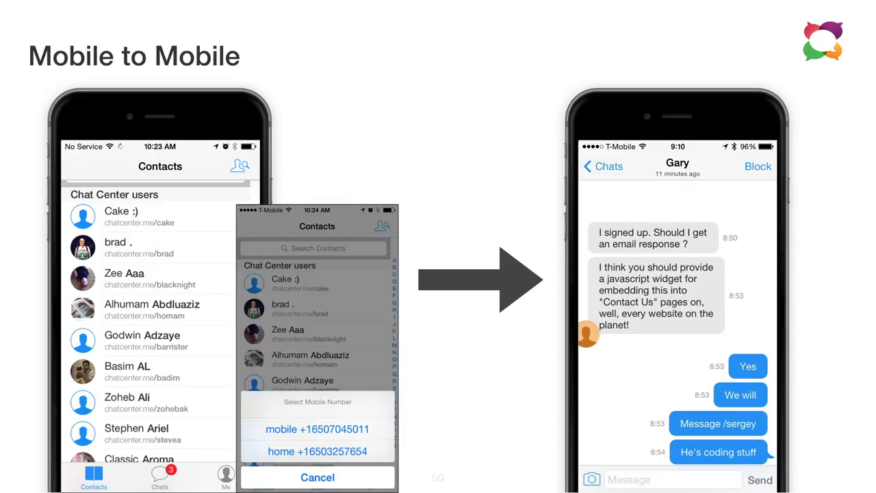
{"action": "key", "text": "right"}
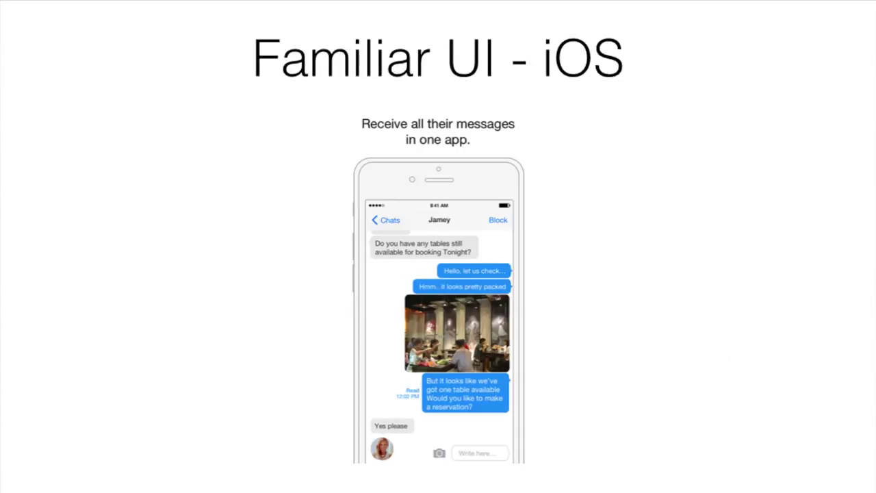